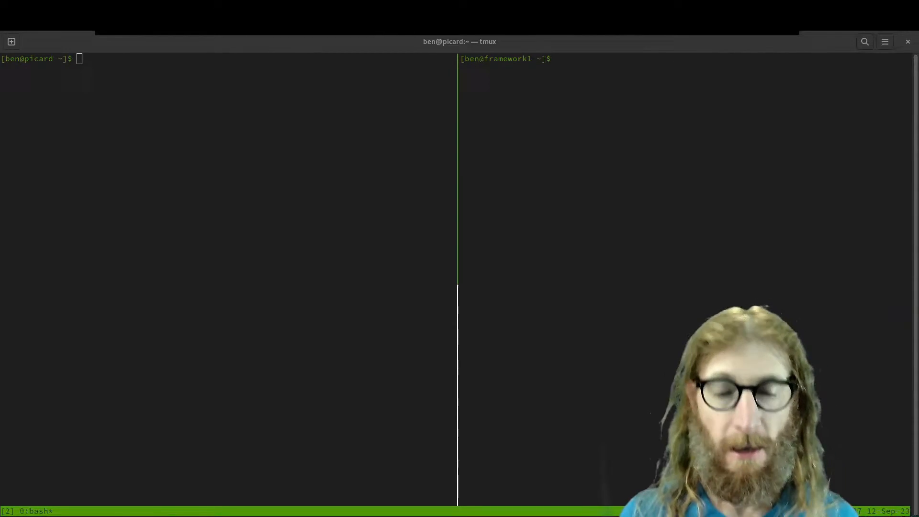
Start the iperf3 server in the left pane with iperf3 -s, listening on port 5201
{"action": "type", "text": "iperf3"}
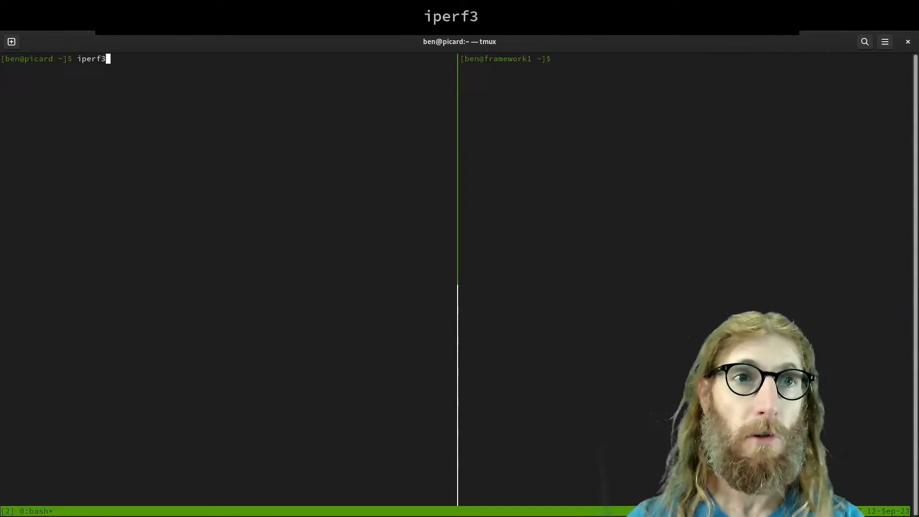
{"action": "type", "text": "-s"}
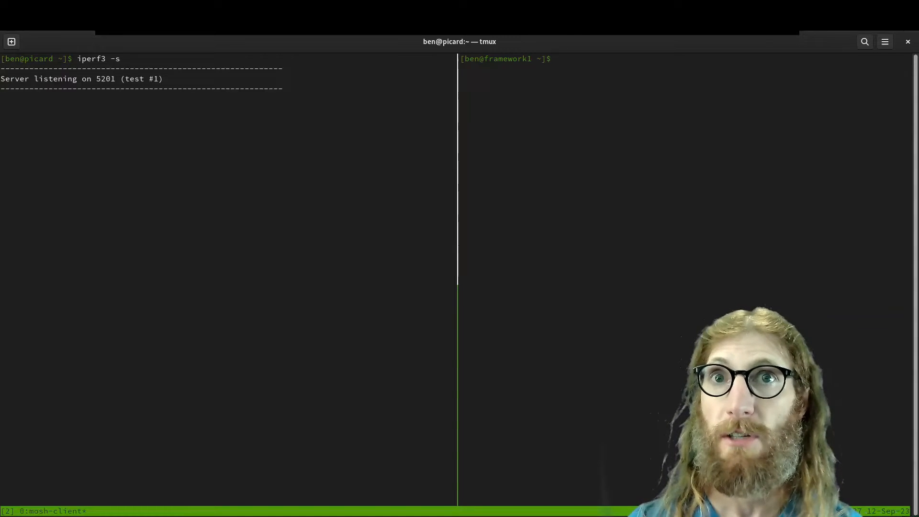
Run iperf3 -c picard in the right pane to print per-second bitrate results
{"action": "type", "text": "iperf3 -c"}
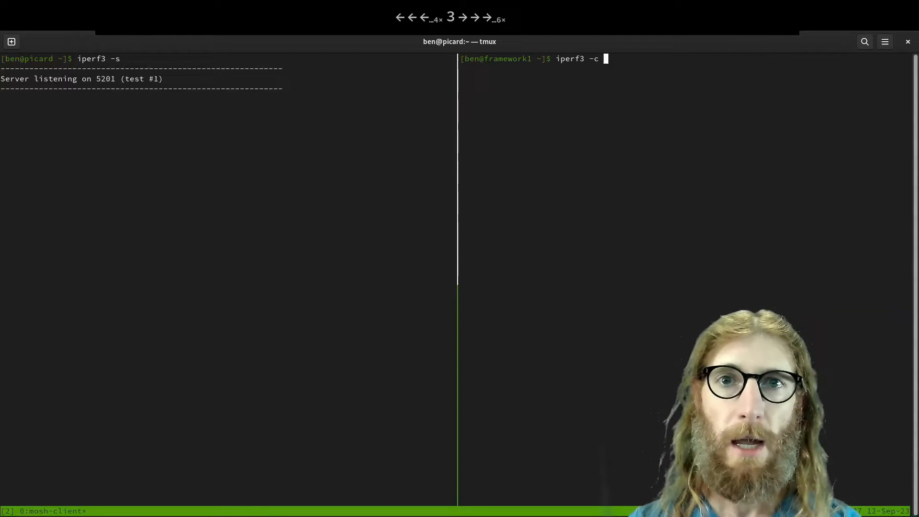
{"action": "type", "text": "picard"}
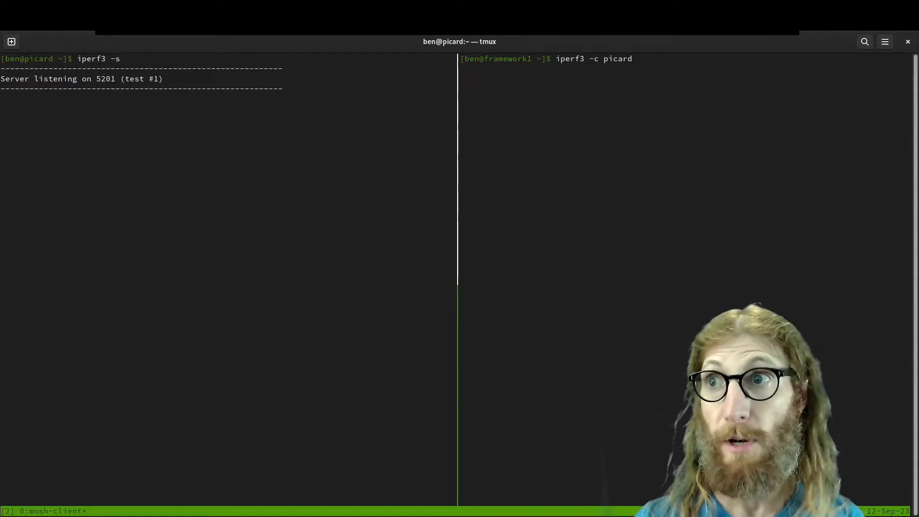
{"action": "key", "text": "Return"}
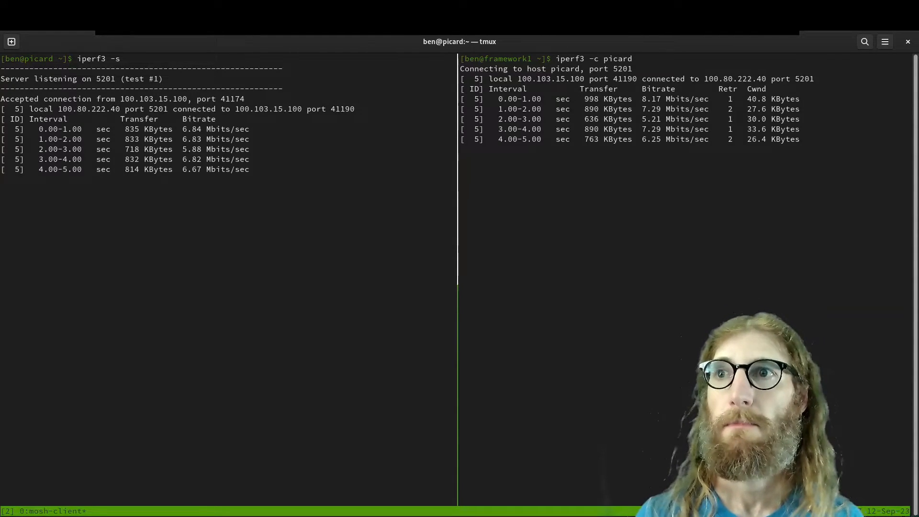